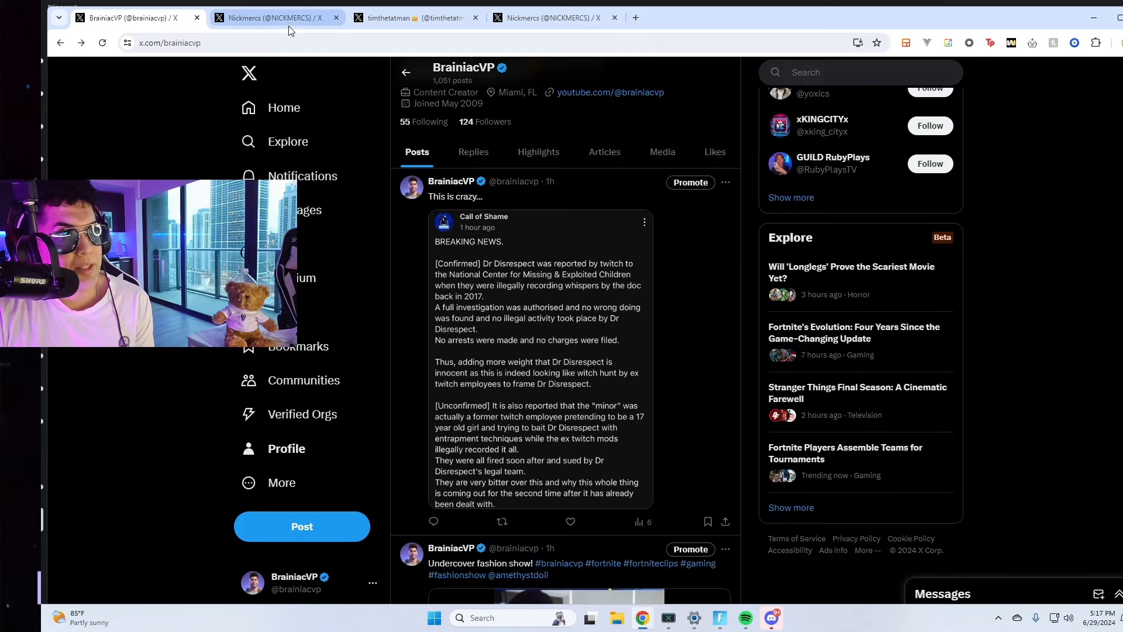
mouse_move(276, 17)
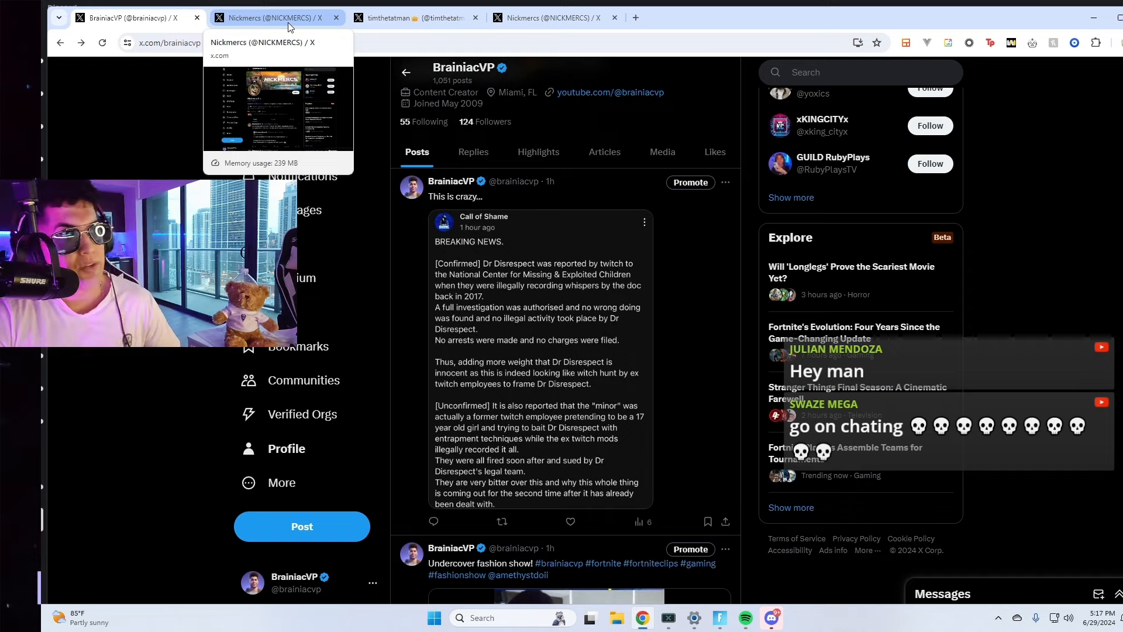
Step: Switch to the timthetatman profile tab to view his latest posts
click(416, 18)
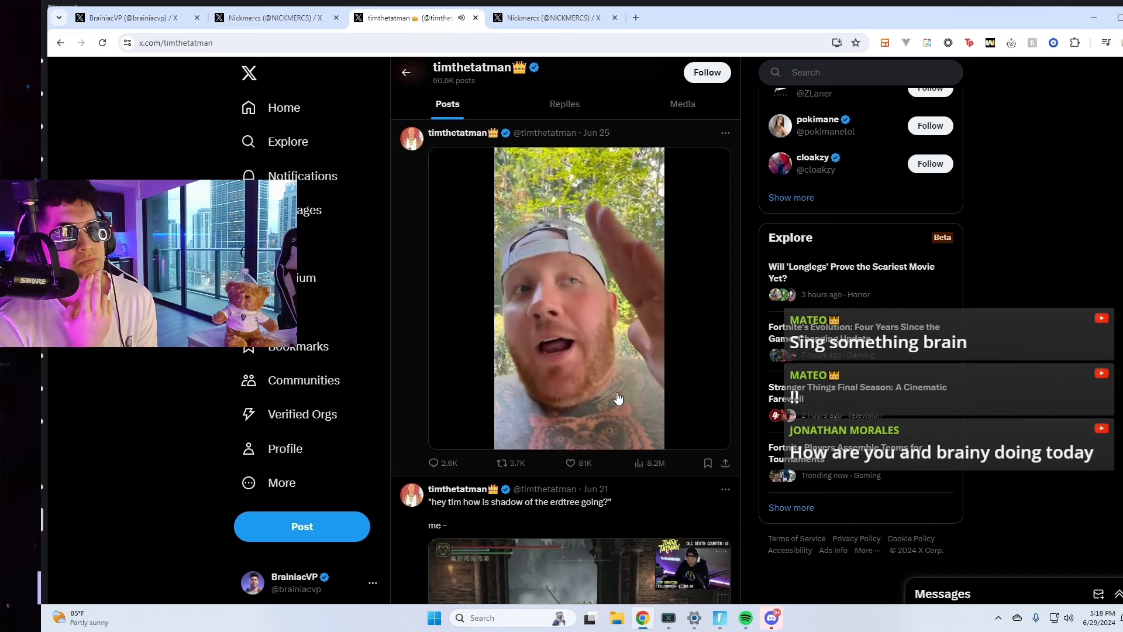
Step: Play timthetatman's Jun 25 video through nearly to its end
click(580, 298)
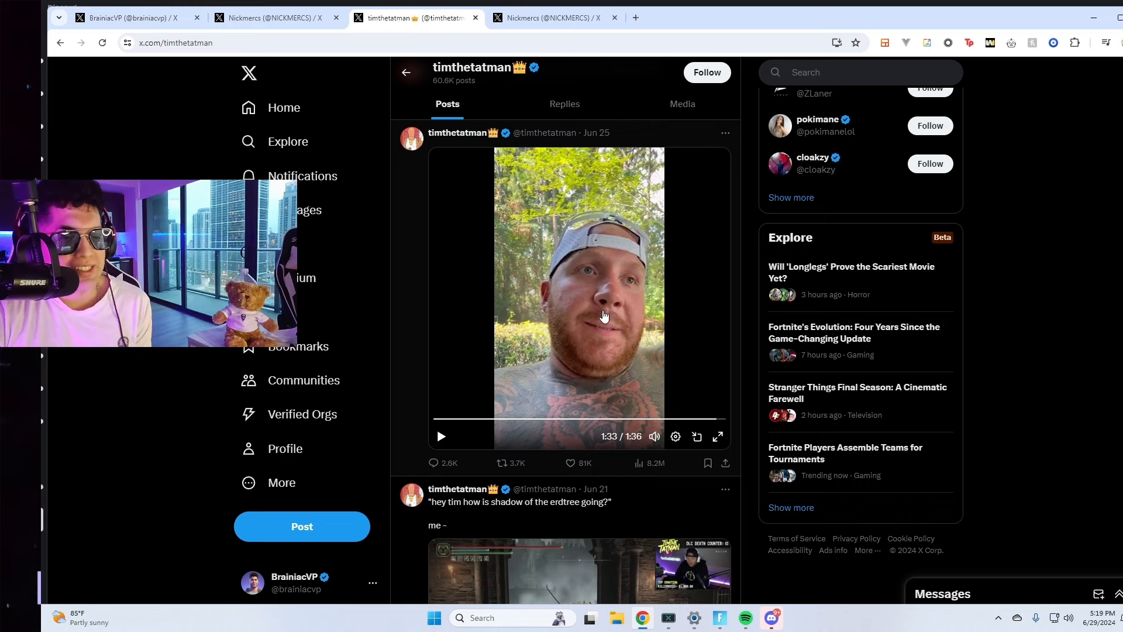
mouse_move(486, 239)
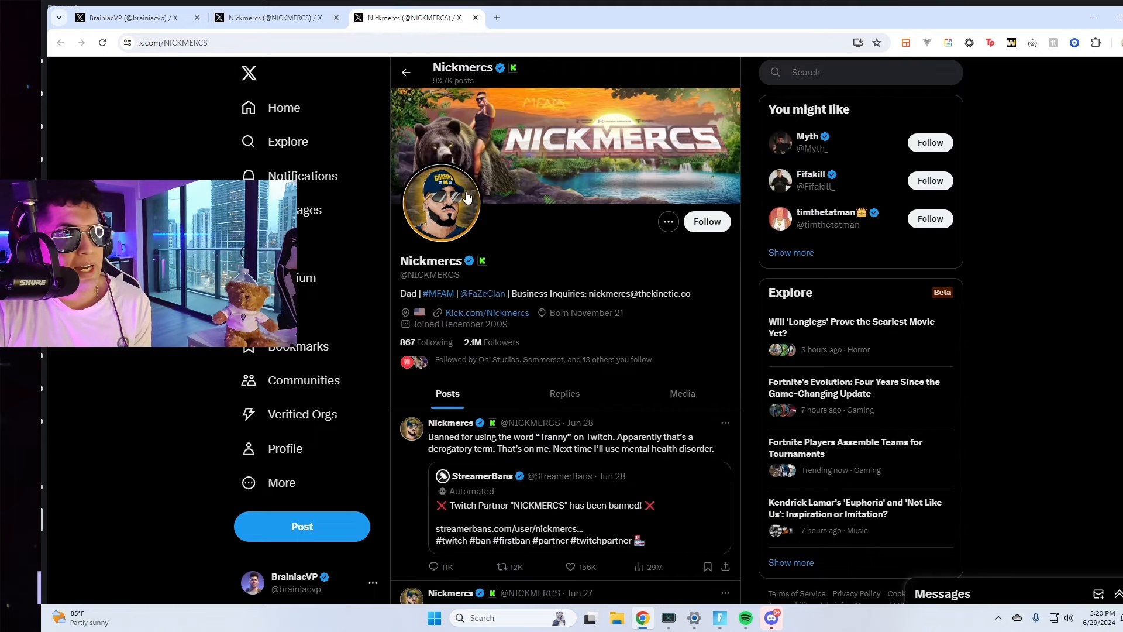
Step: Scroll down the Nickmercs profile to bring his Jun 25 video into view
scroll(down, 3)
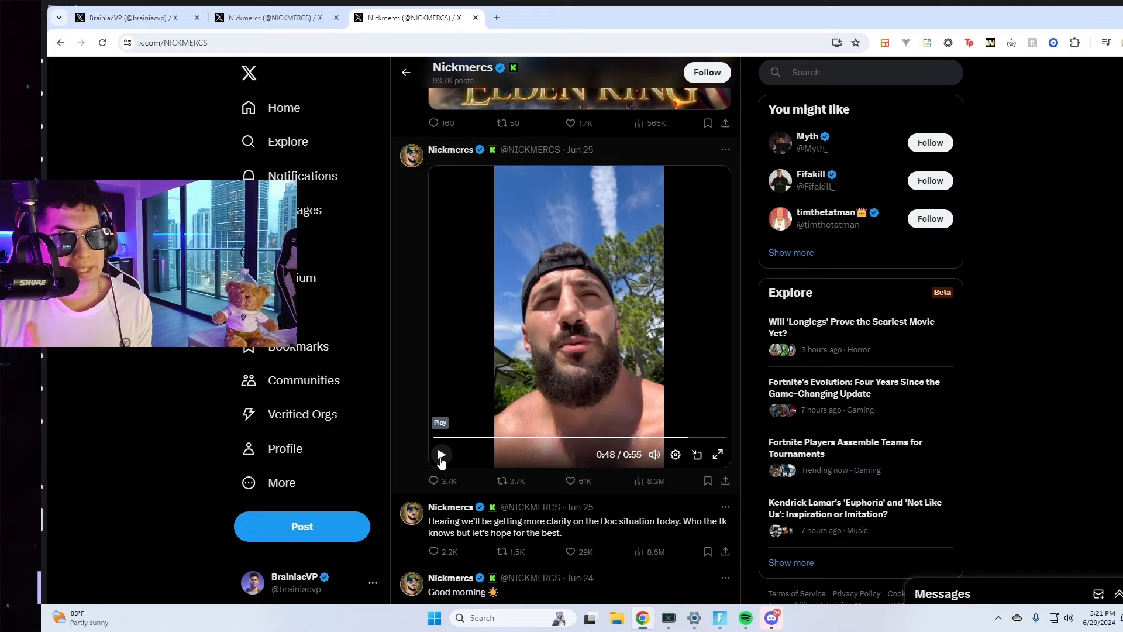
click(771, 617)
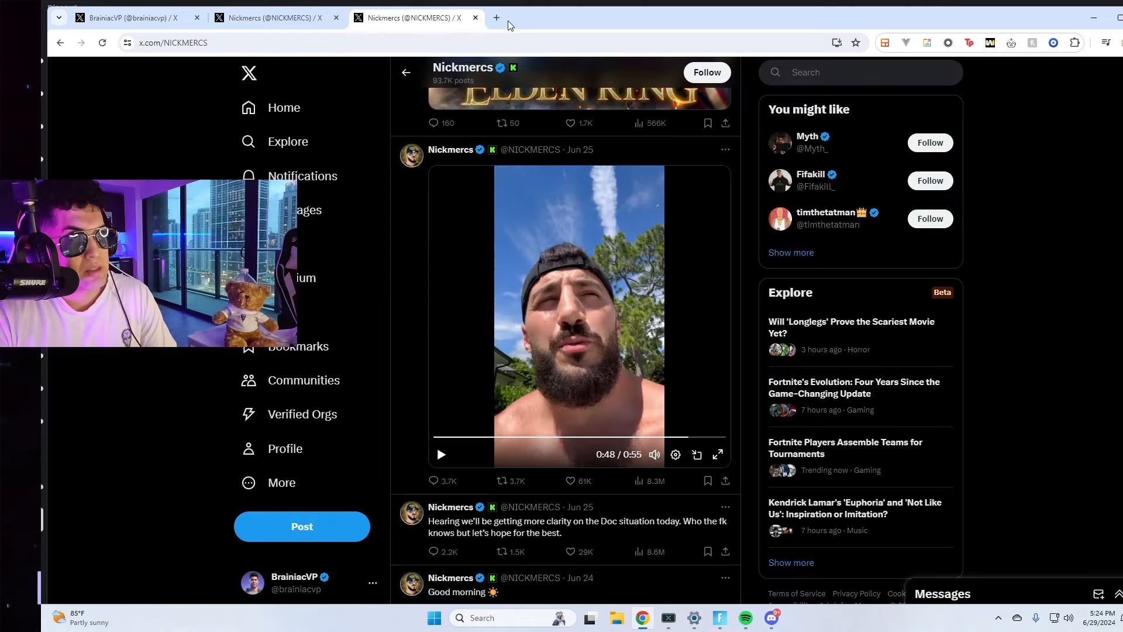
Step: Start a new browser tab for the TikTok Nickmercs clip
click(475, 18)
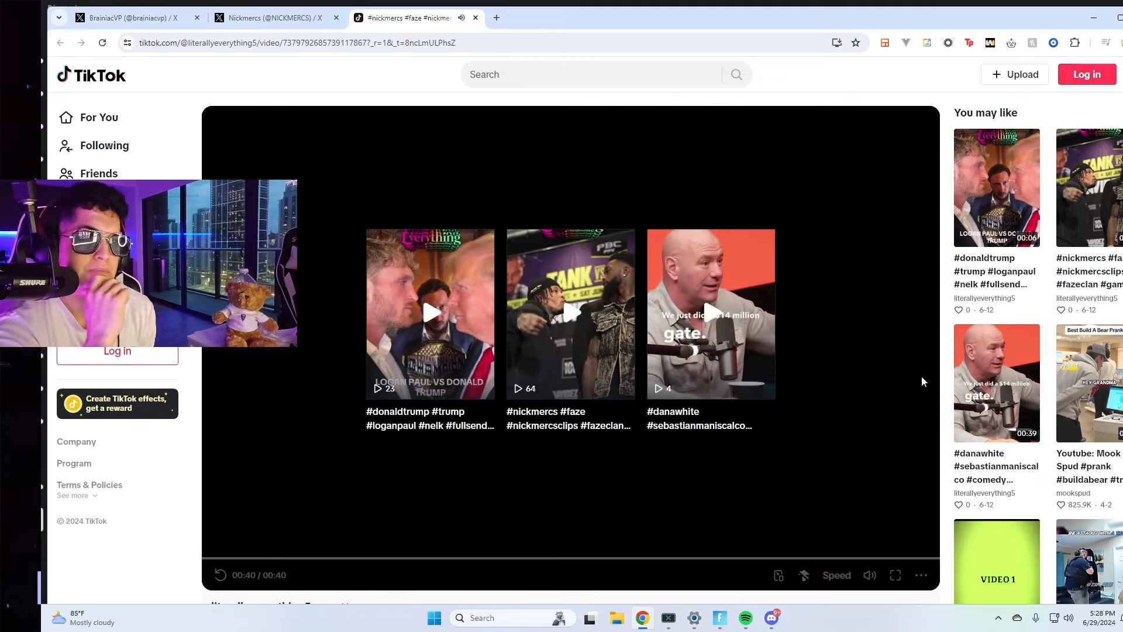
Step: Scroll through the TikTok comments, then return to the Nickmercs page on X
scroll(down, 3)
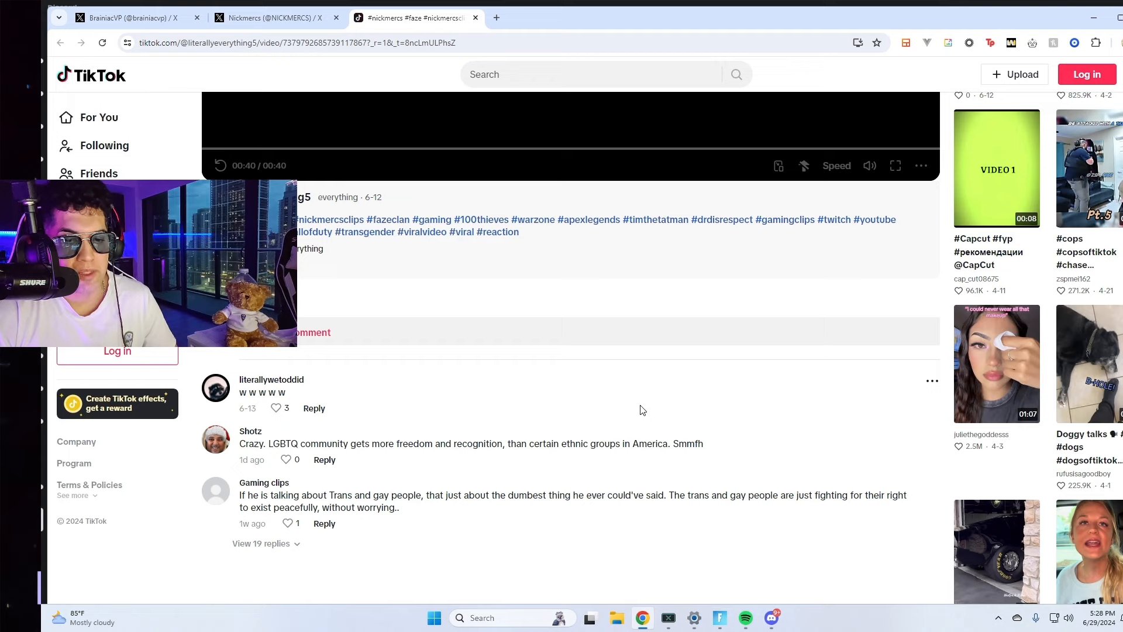
scroll(down, 3)
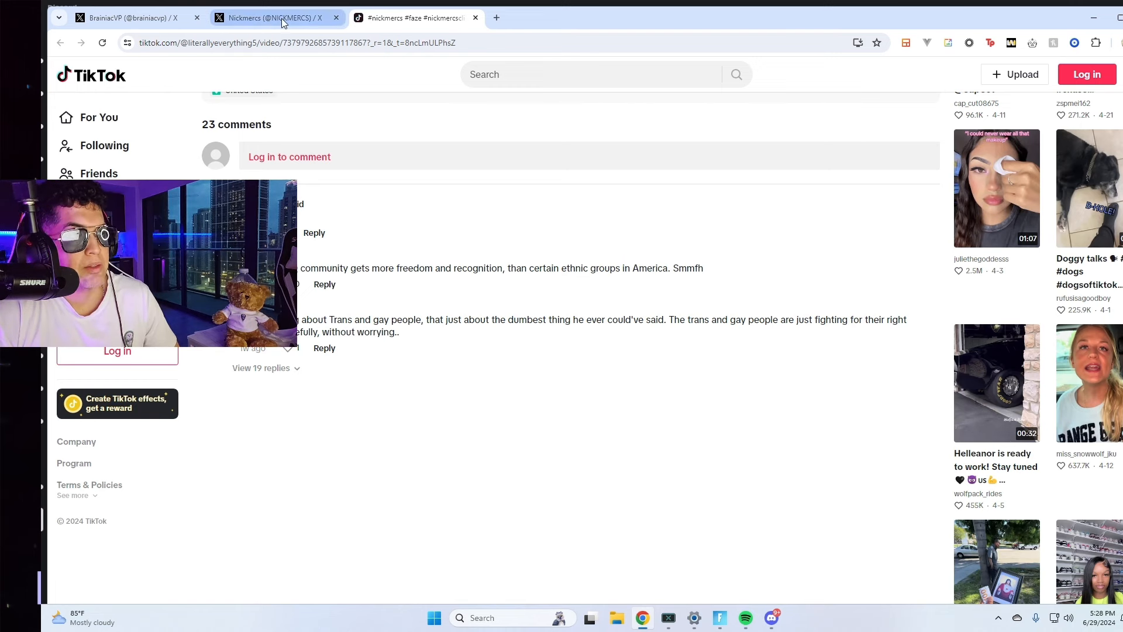
mouse_move(273, 18)
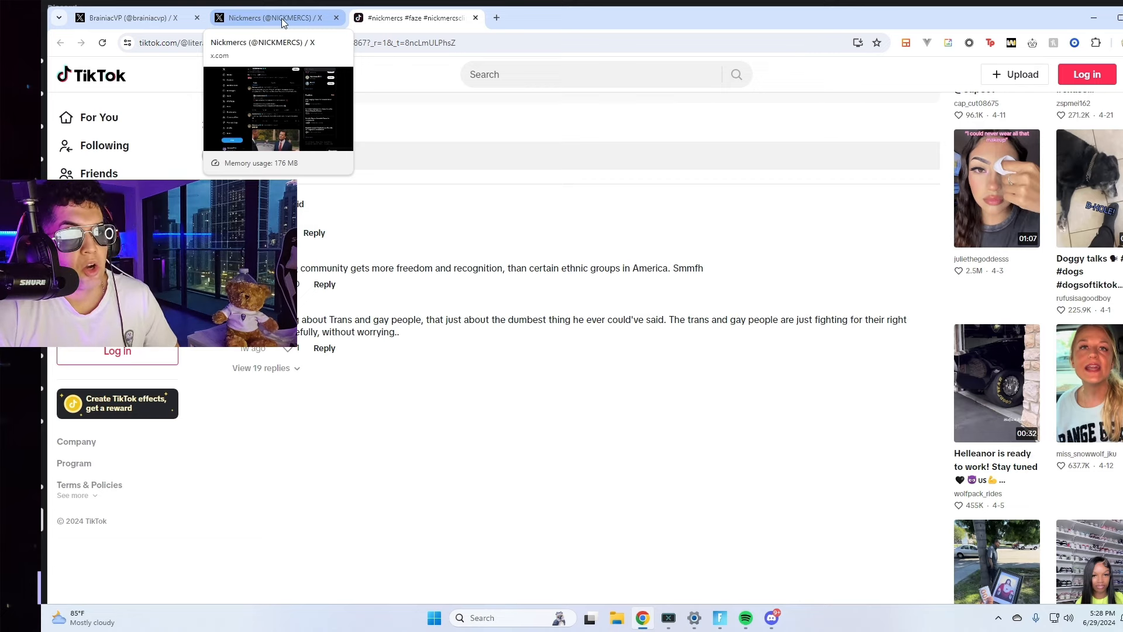
click(277, 17)
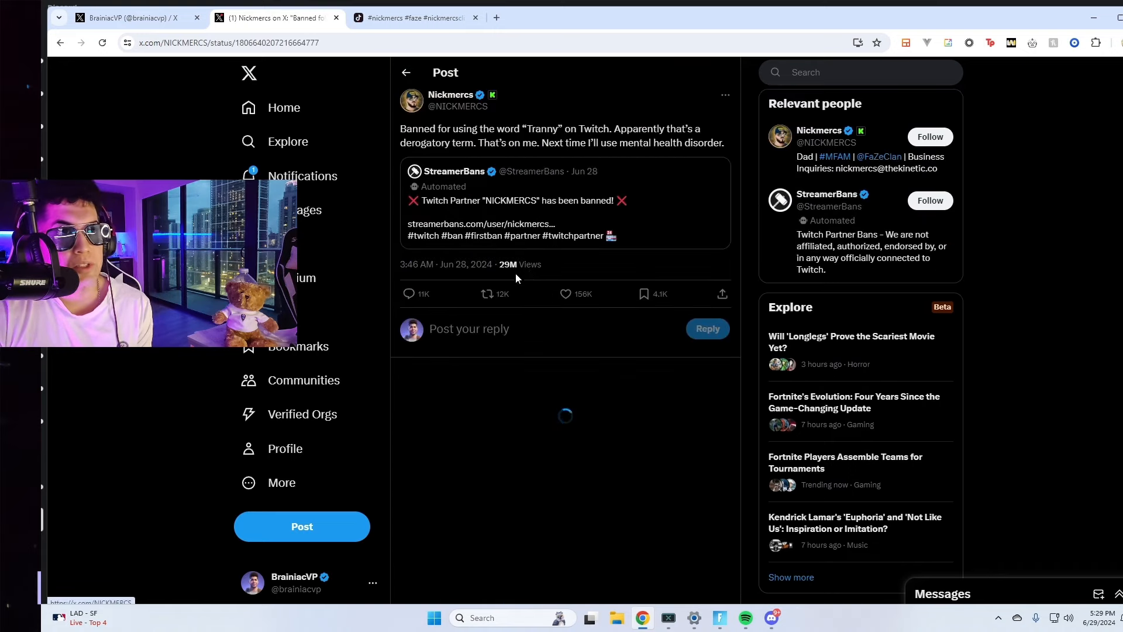
Step: Select the derogatory word in Nickmercs' Twitch ban post
double_click(539, 129)
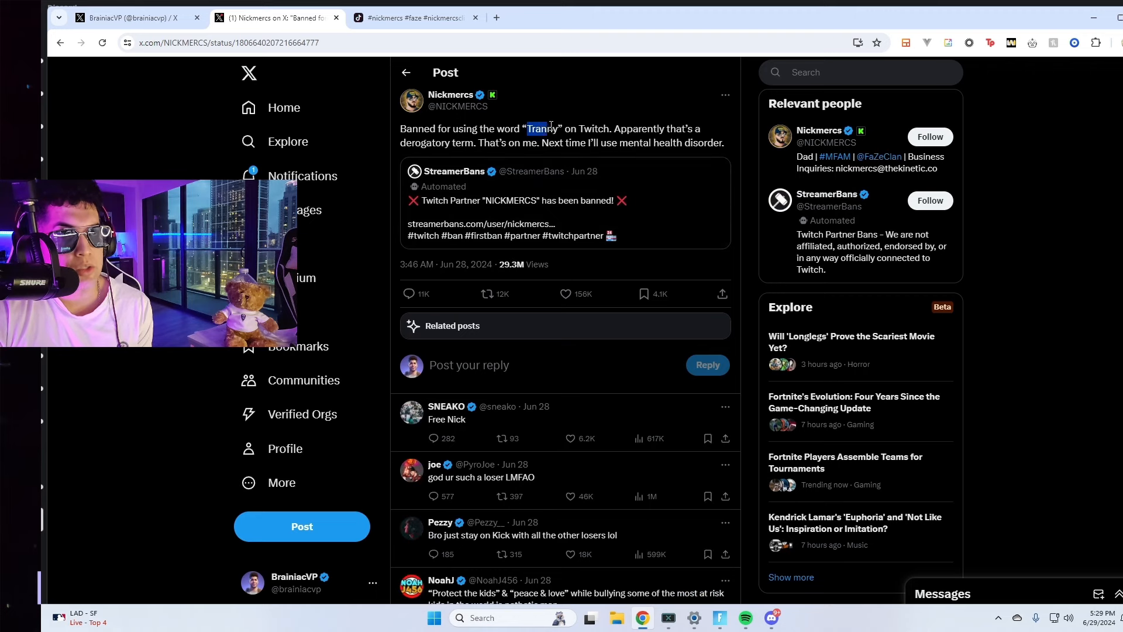
double_click(541, 129)
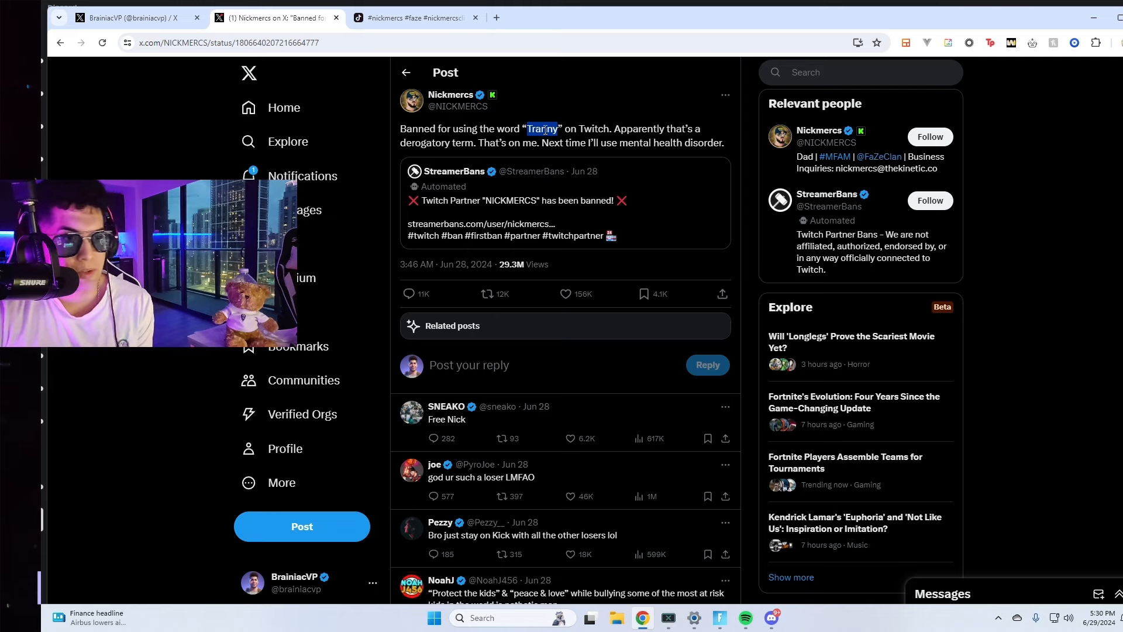
Step: Browse down through the replies under the ban post, then return to the TikTok clip tab
scroll(down, 3)
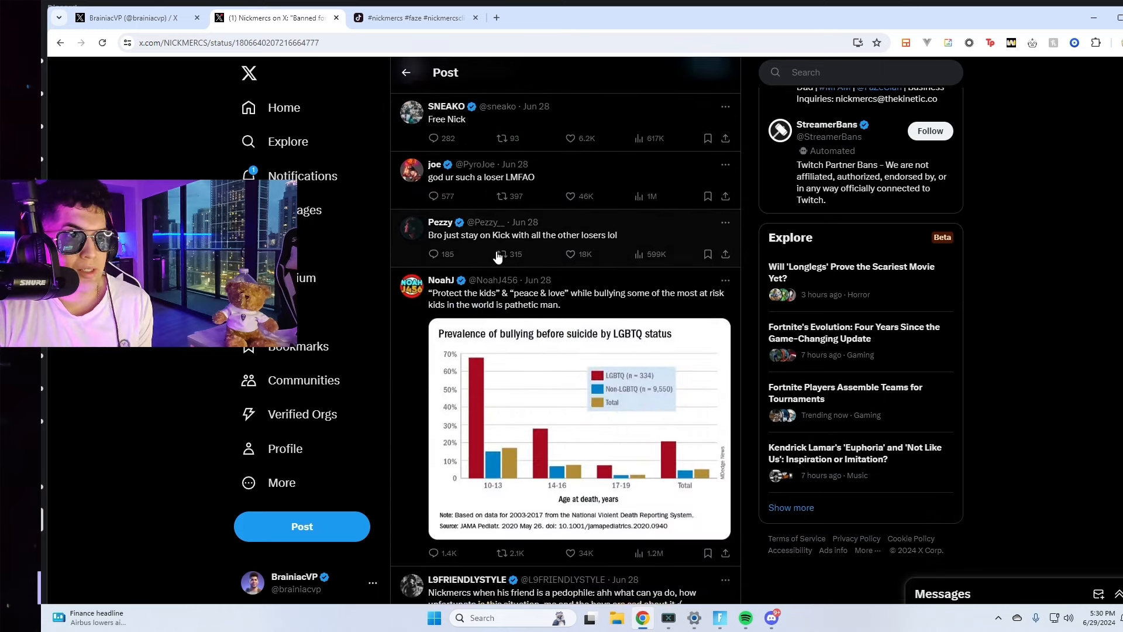
scroll(down, 3)
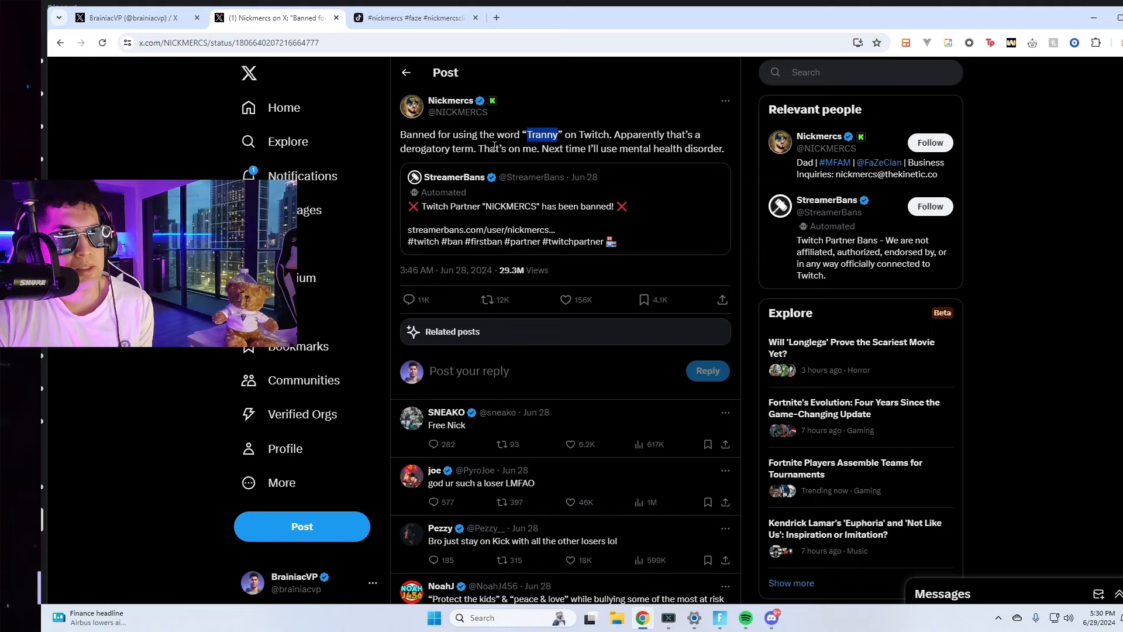
scroll(down, 3)
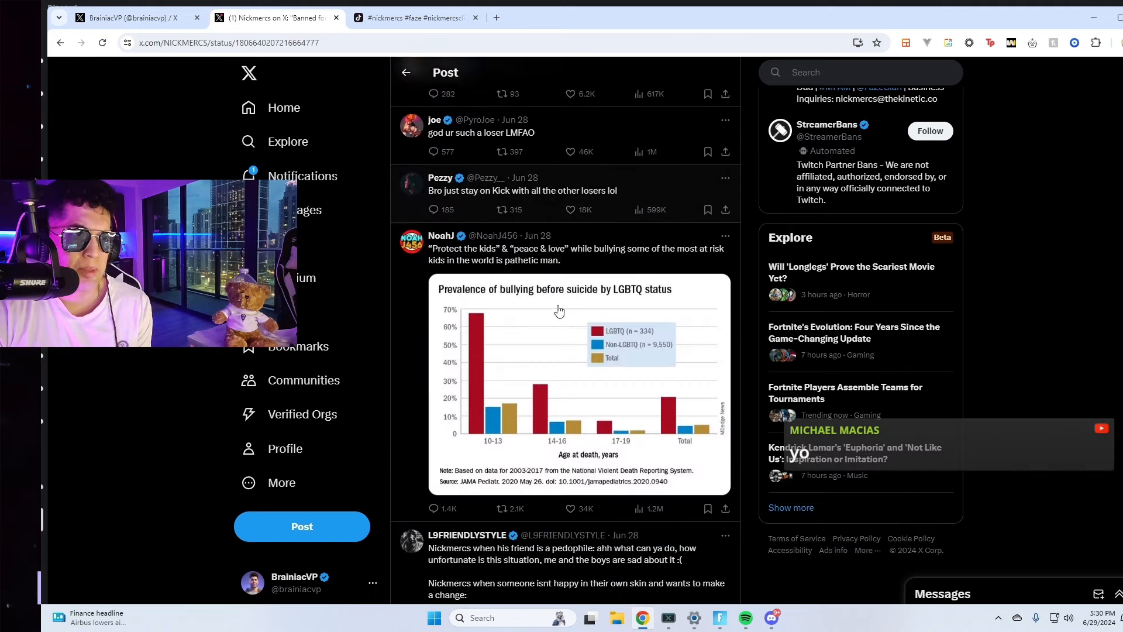
scroll(down, 3)
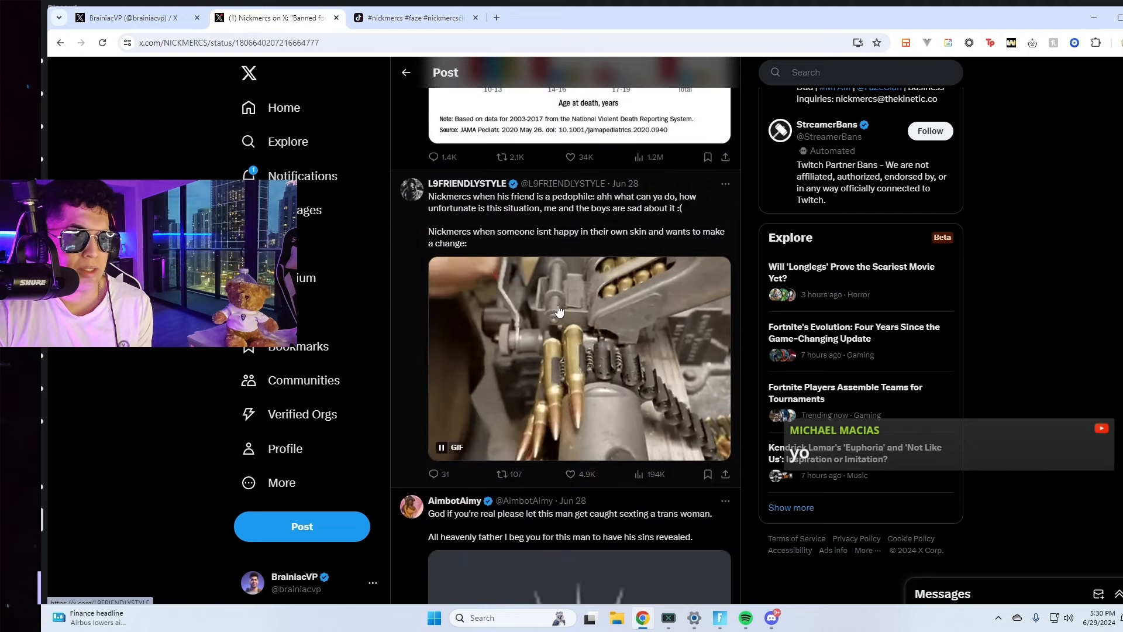
scroll(down, 3)
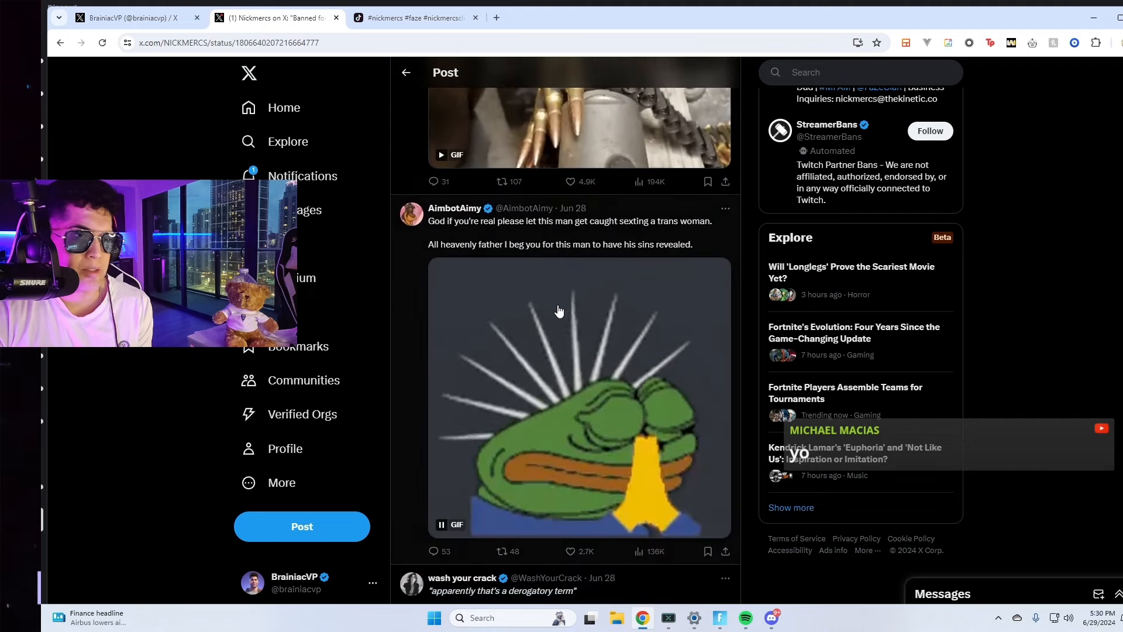
scroll(down, 3)
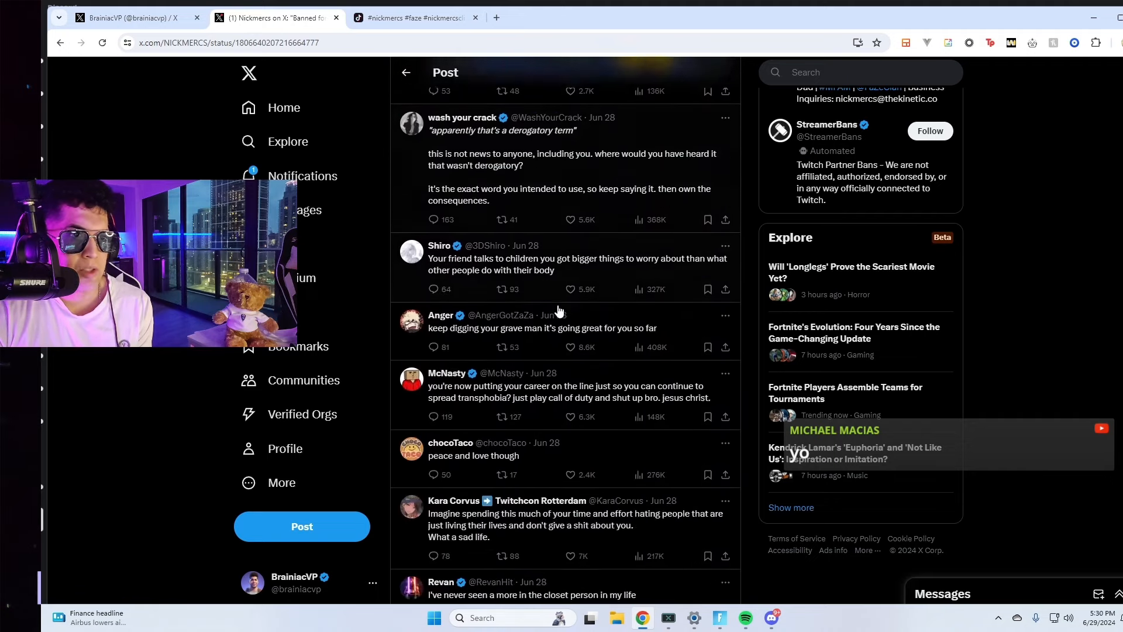
scroll(down, 3)
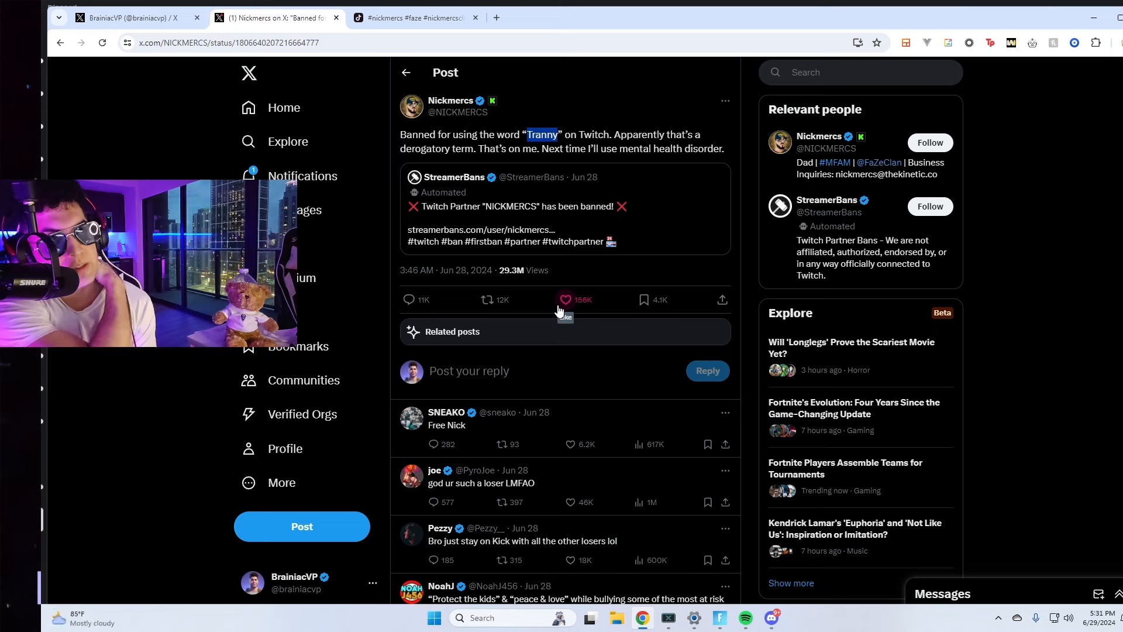
mouse_move(502, 126)
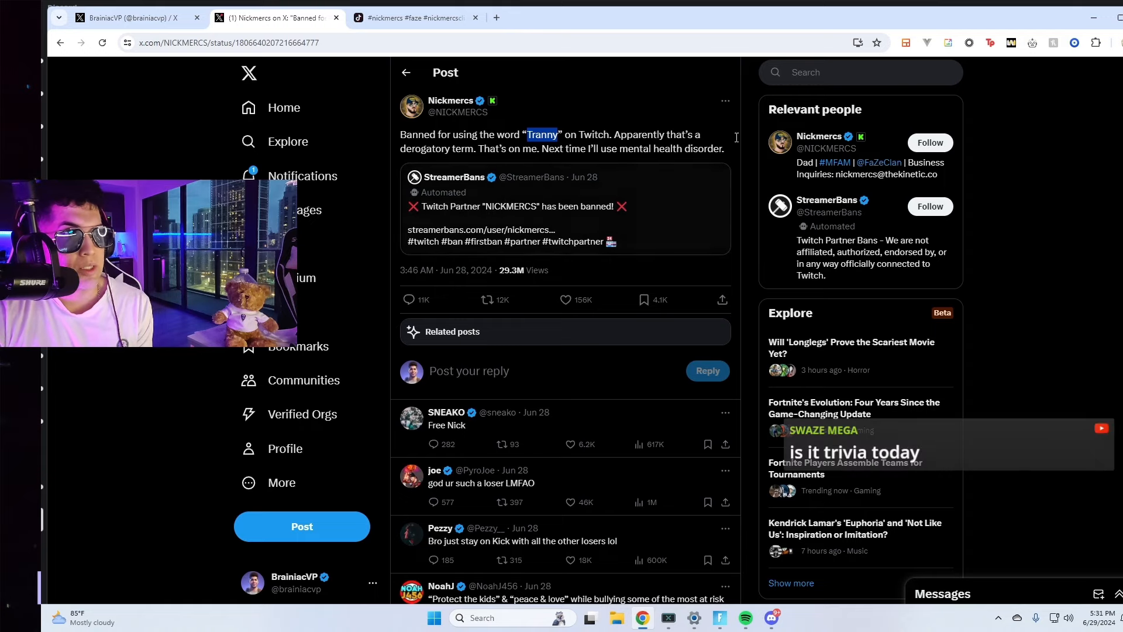
click(411, 18)
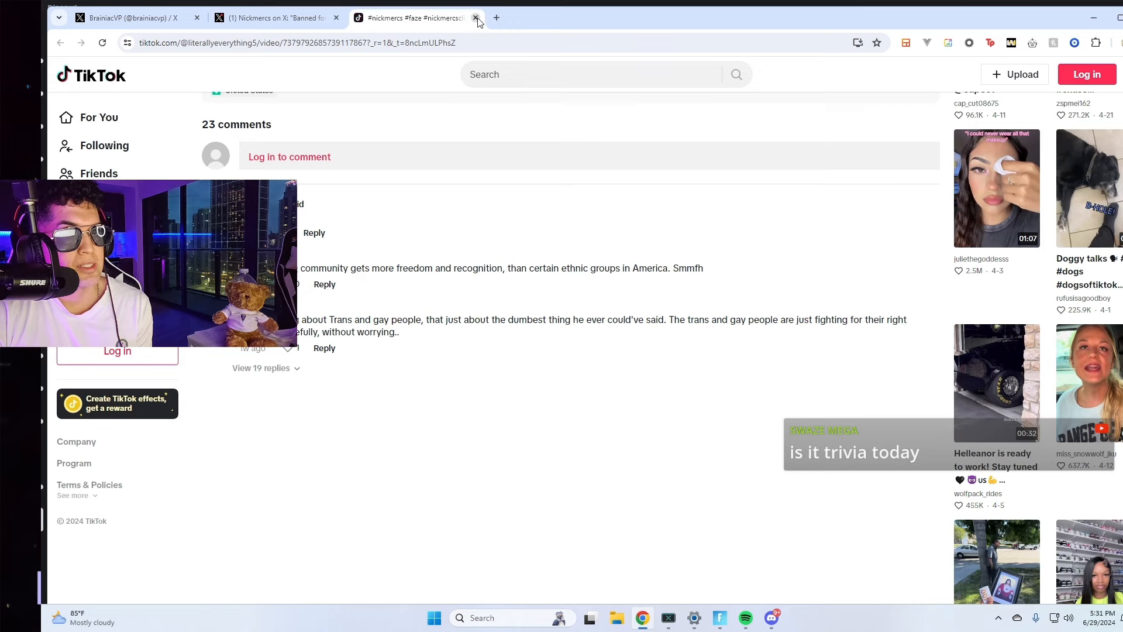
click(476, 17)
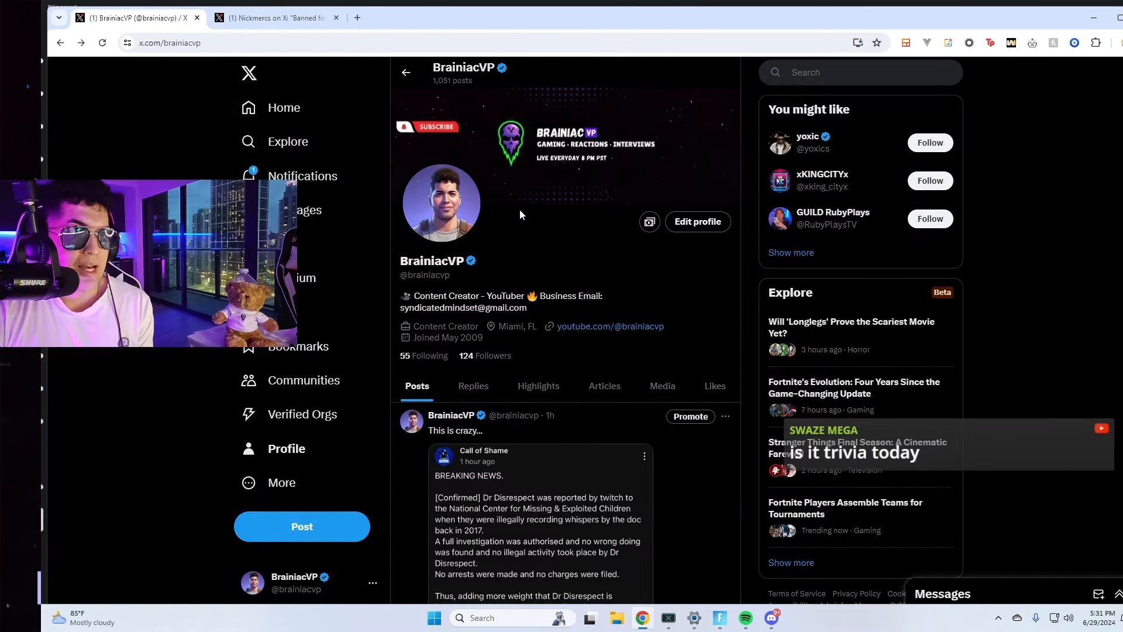
scroll(down, 3)
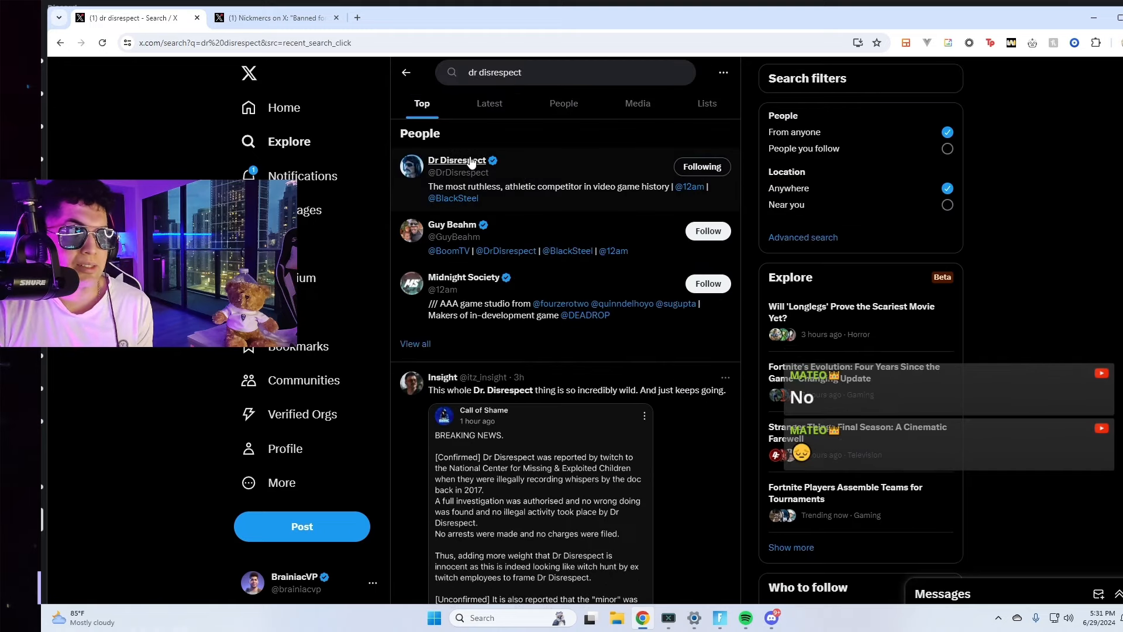
click(455, 160)
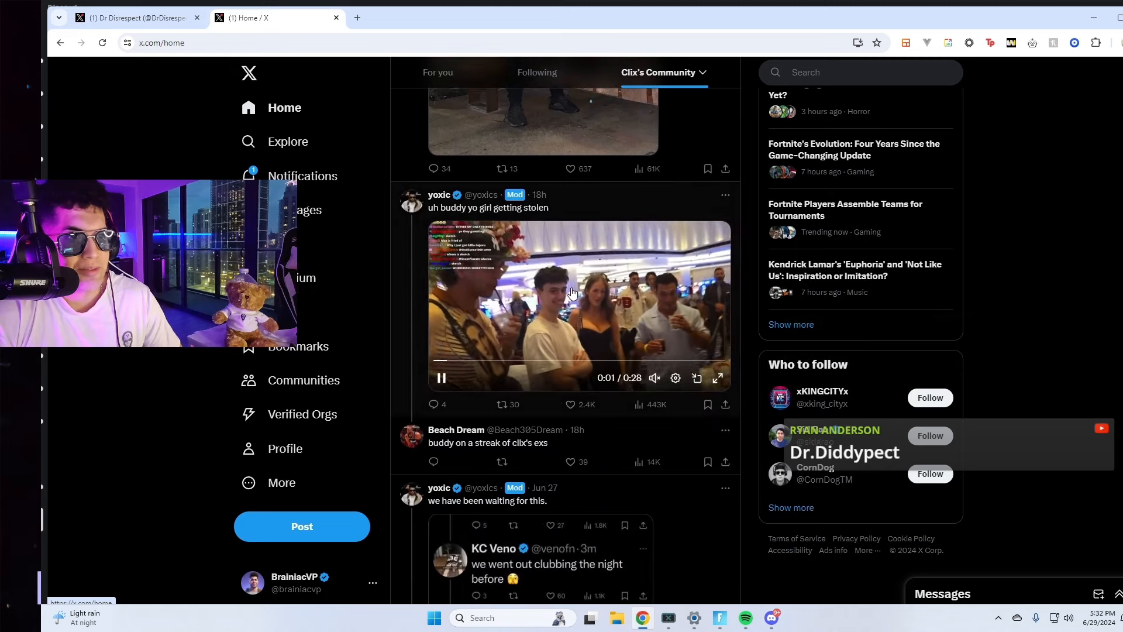
Step: Play yoxic's 'uh buddy yo girl getting stolen' community clip with sound and pause it at 0:04
click(653, 378)
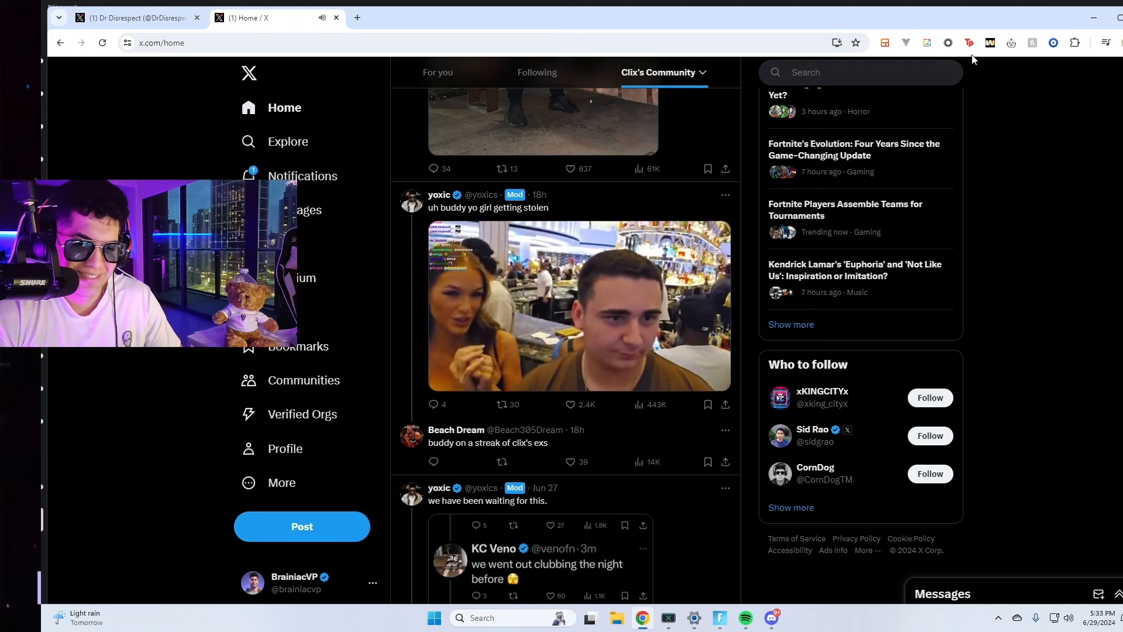
click(581, 306)
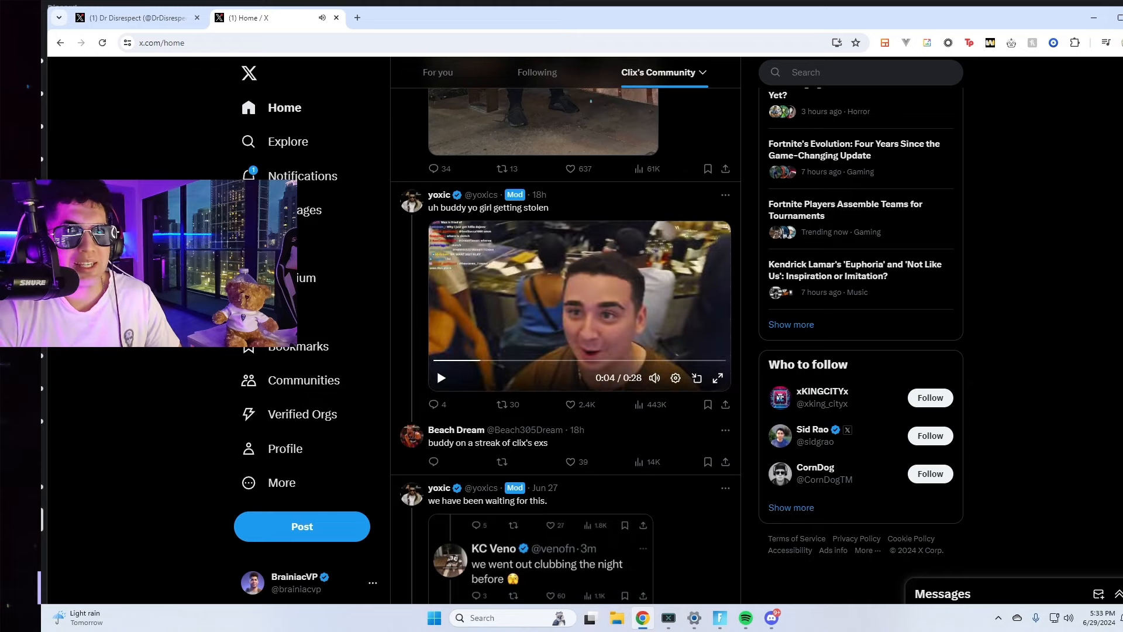